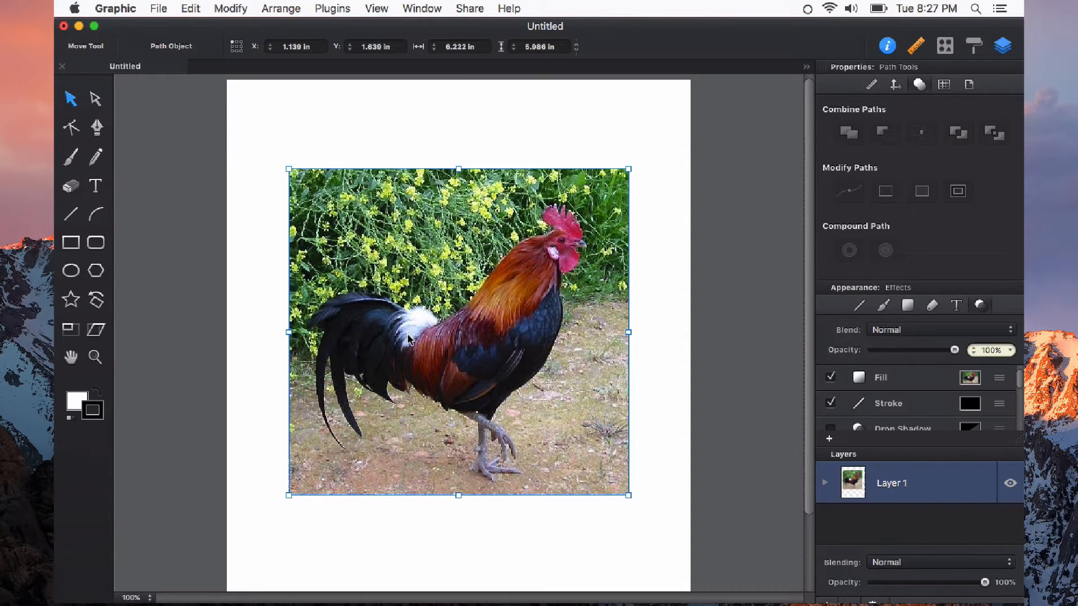
mouse_move(673, 359)
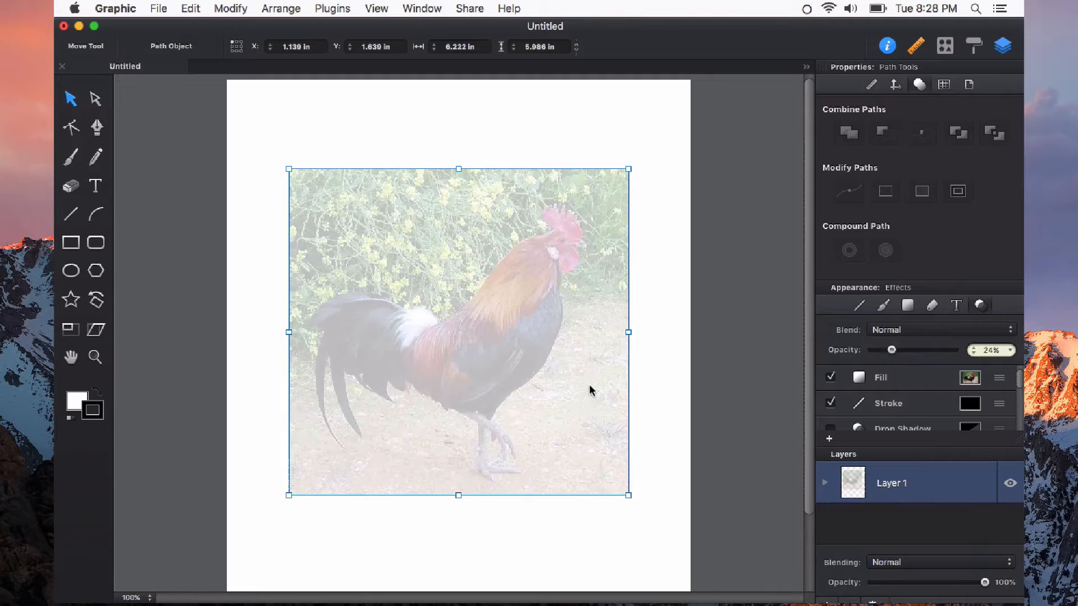
Lock the faded rooster photo in place with Cmd+L and deselect it.
key(cmd+l)
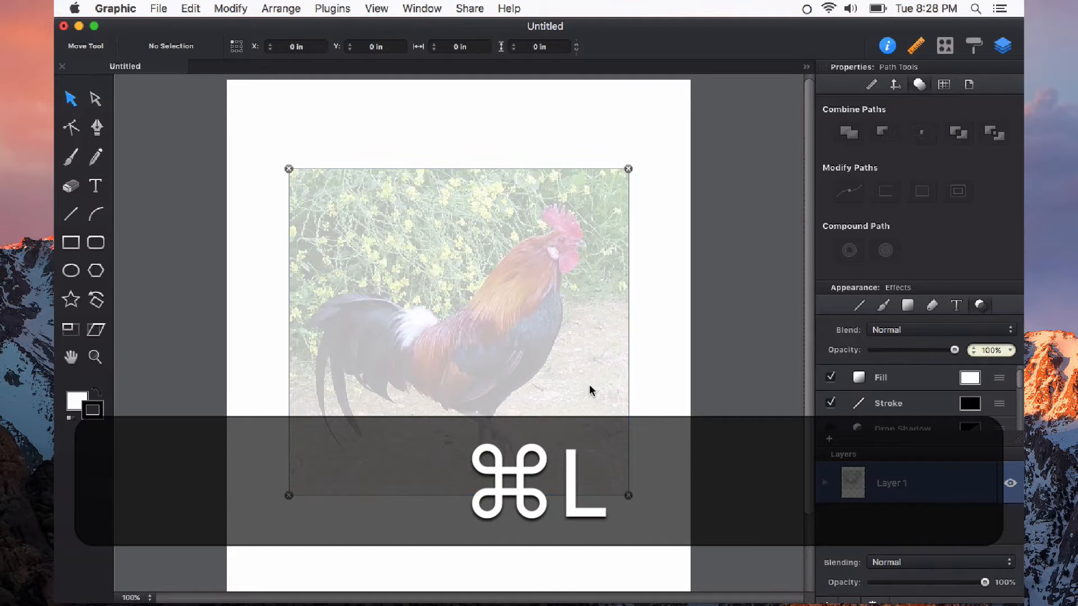
key(cmd+l)
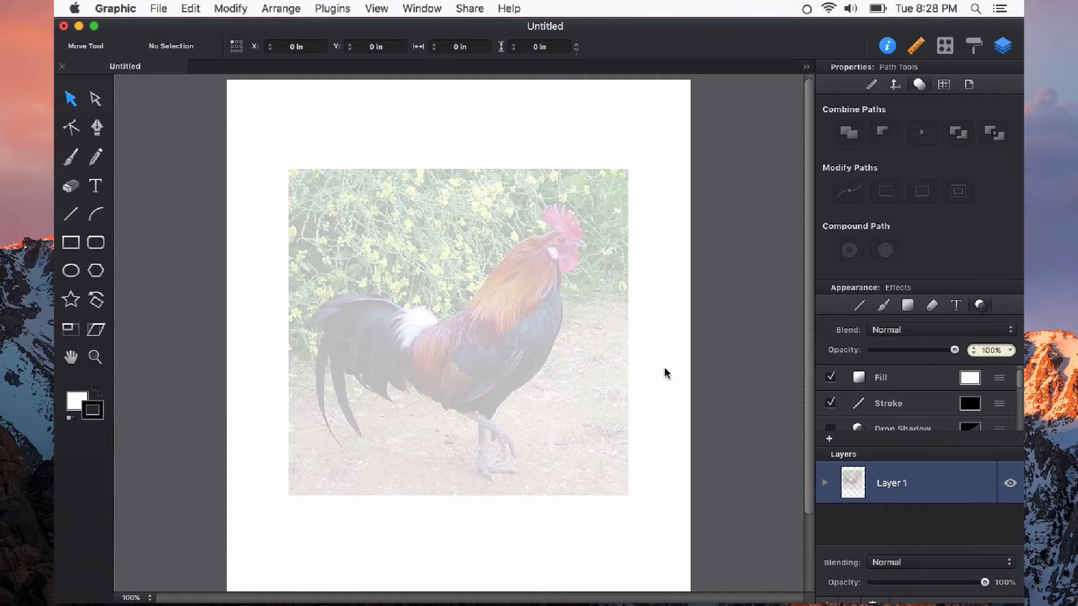
mouse_move(567, 327)
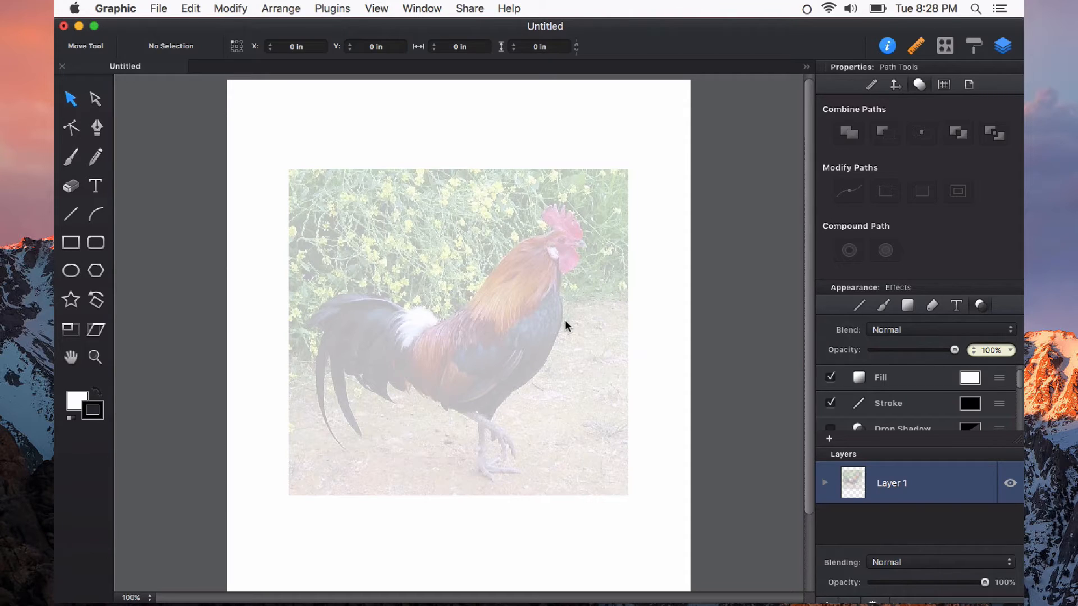
Start a Pen path below the wattle with a first curved anchor beside it.
click(96, 127)
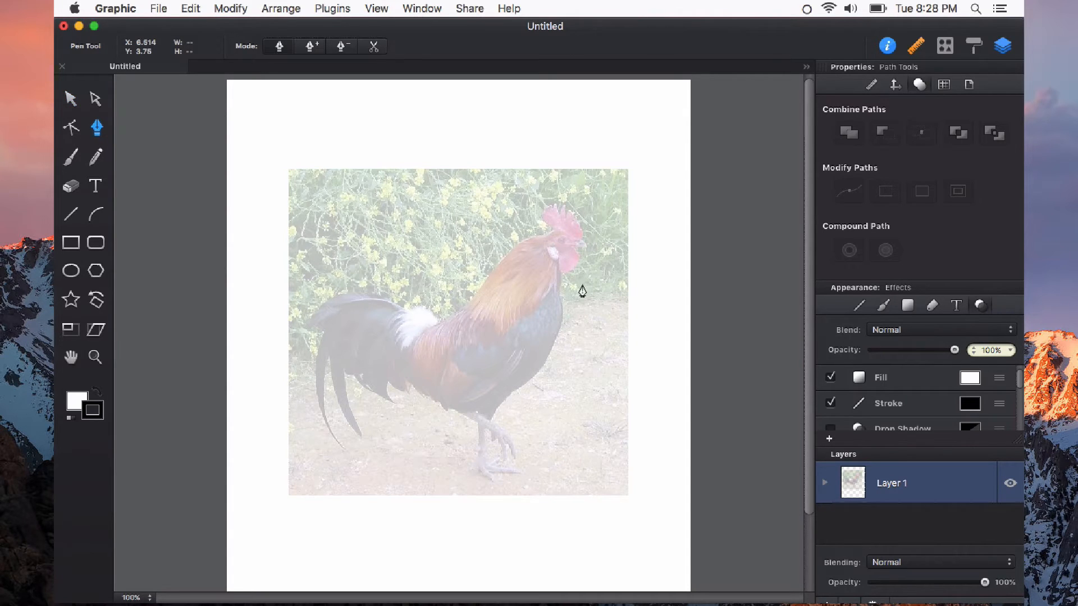
mouse_move(556, 261)
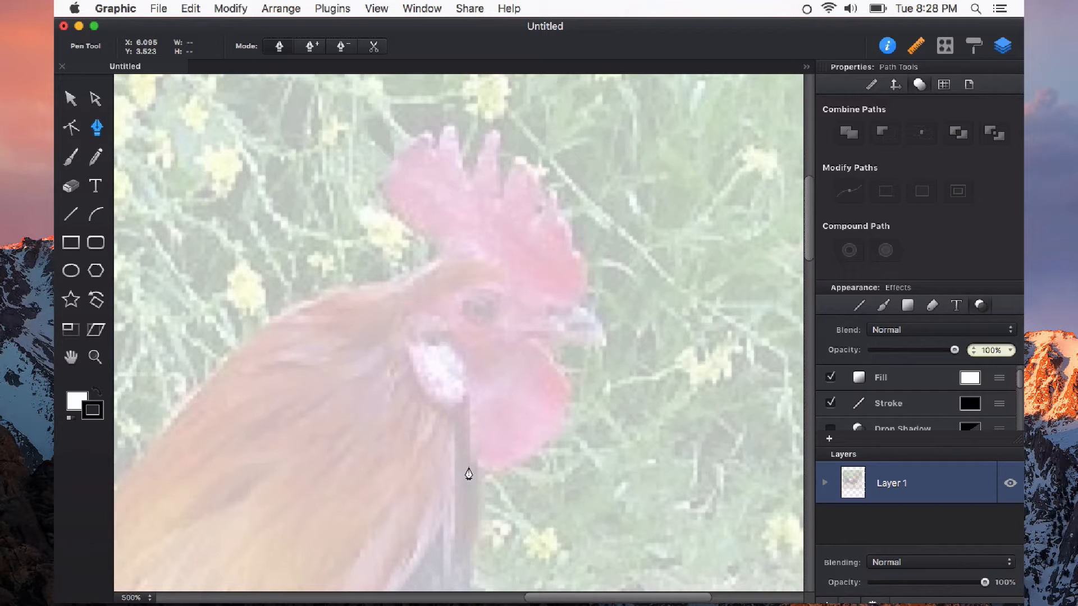
mouse_move(486, 498)
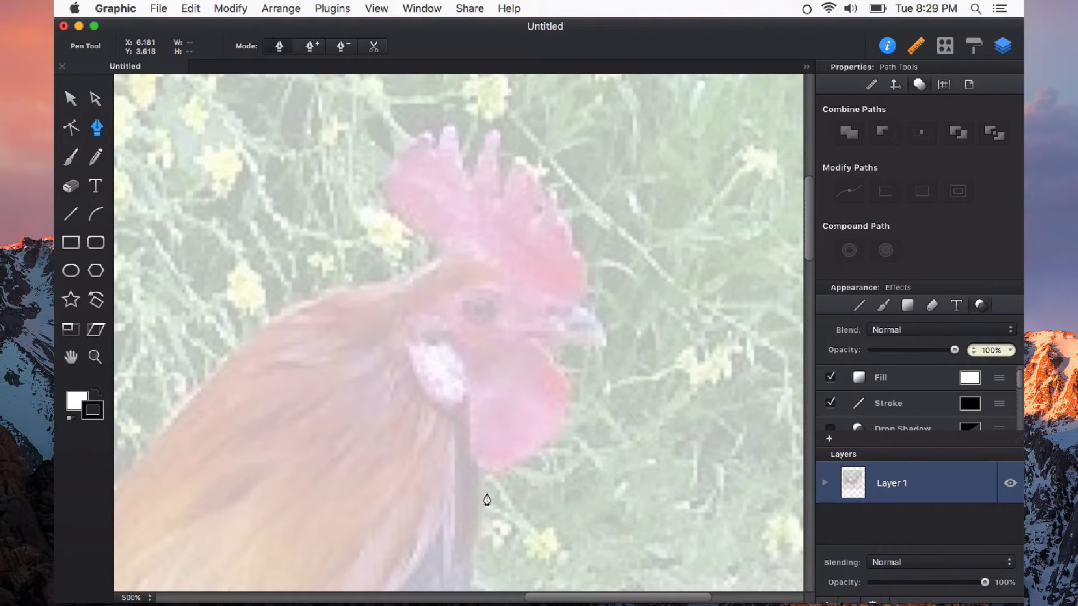
mouse_move(489, 487)
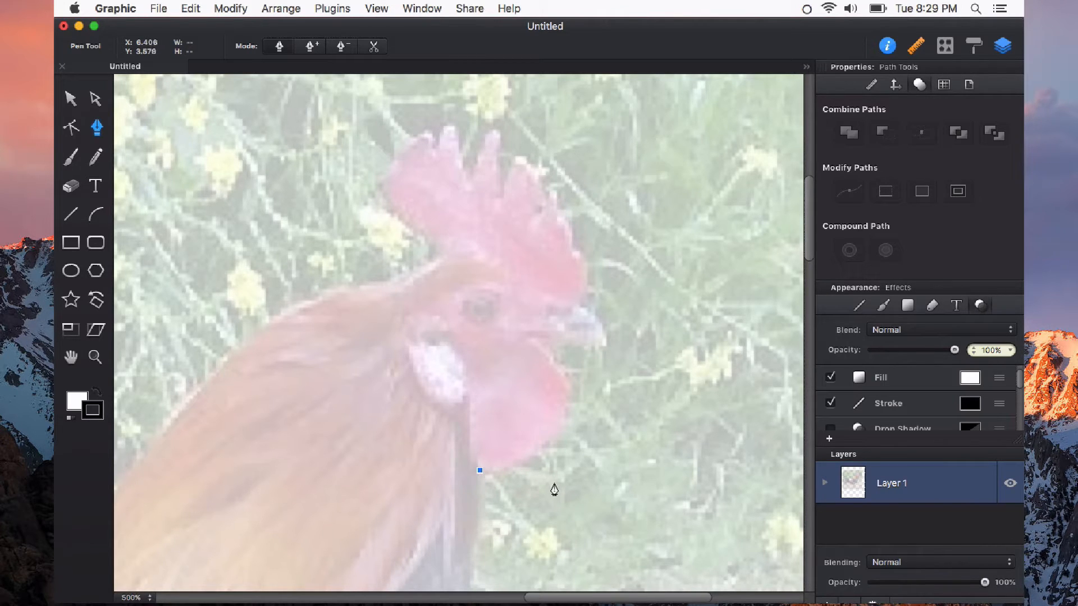
mouse_move(517, 469)
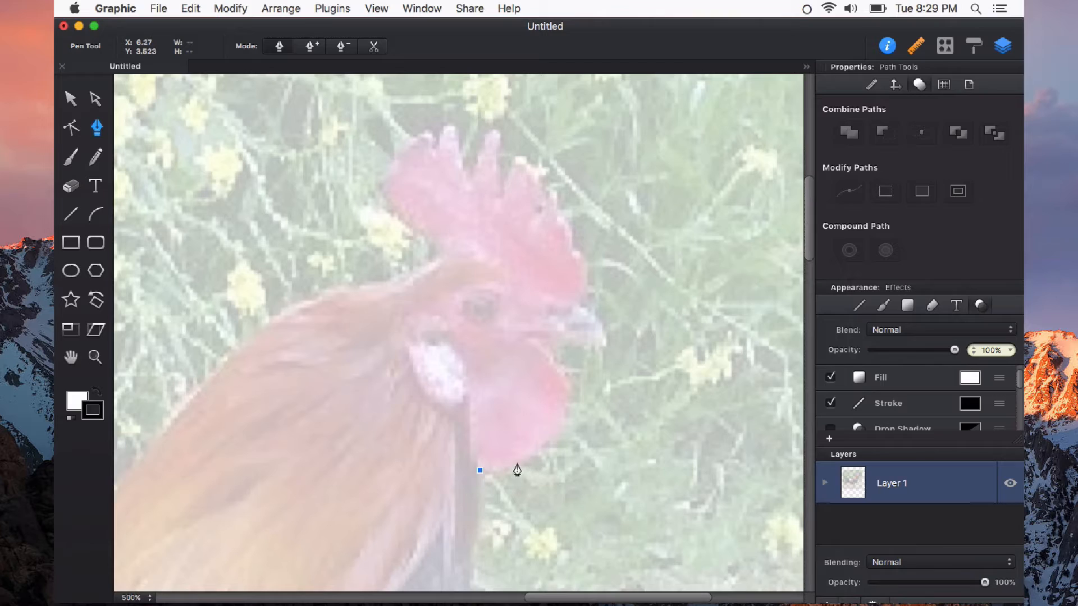
mouse_move(571, 403)
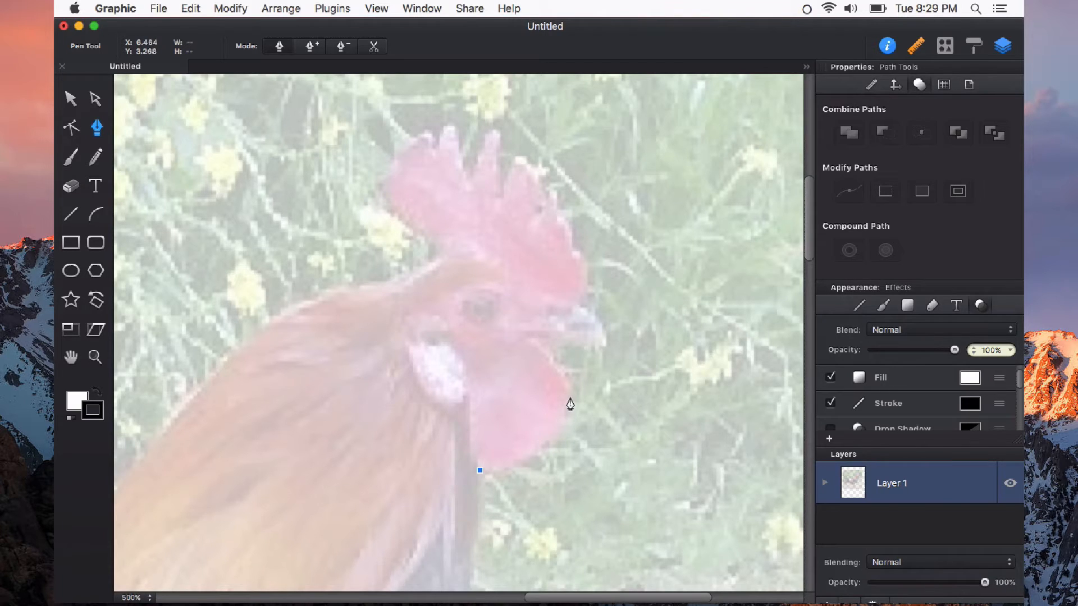
mouse_move(570, 399)
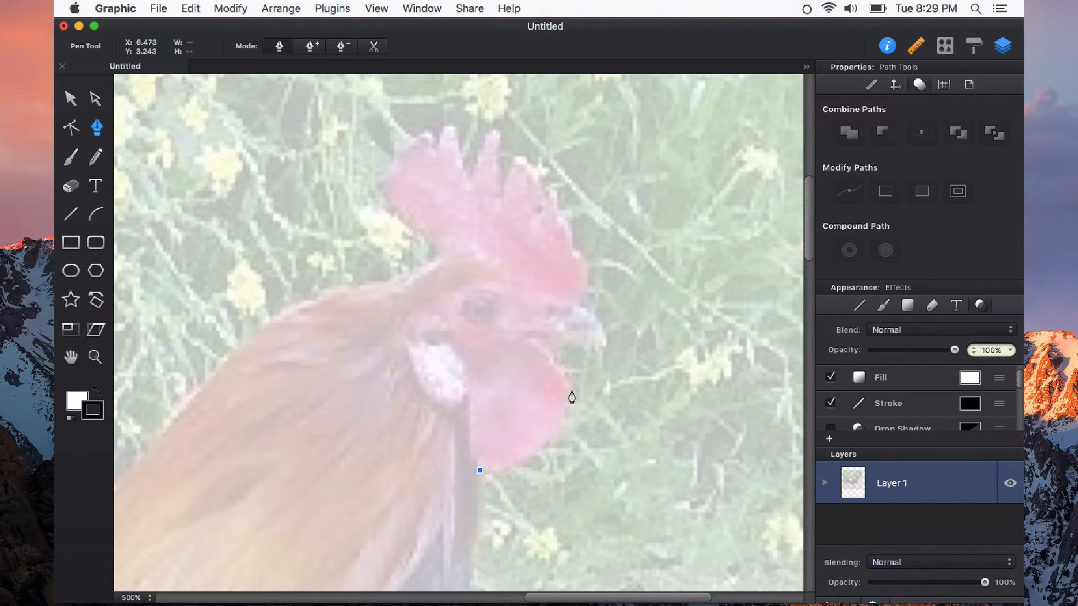
click(572, 393)
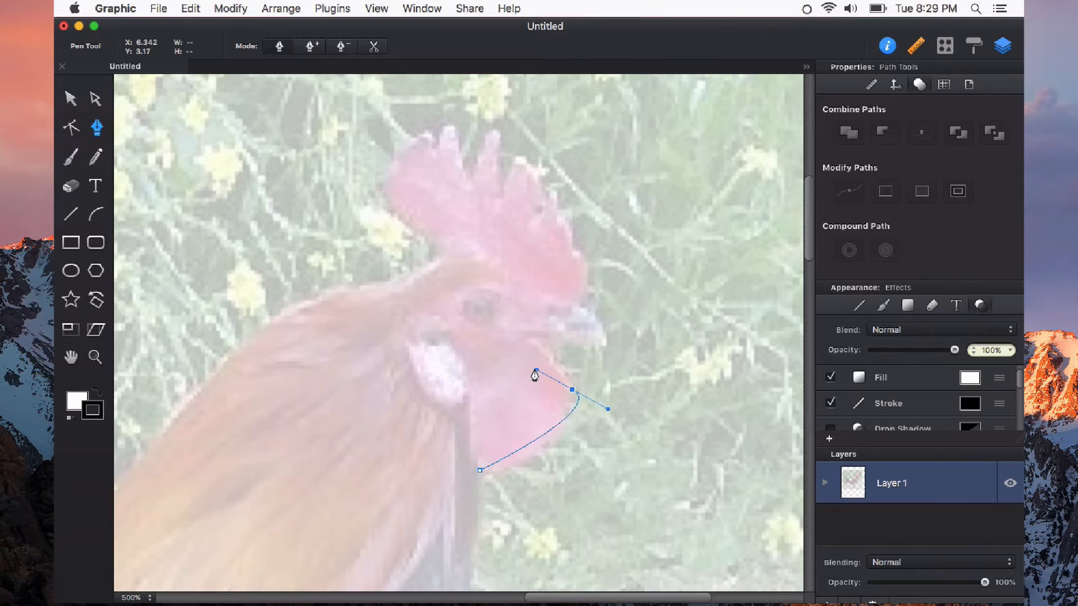
Bend the curve to follow the wattle and add the next anchor up its right edge.
drag(536, 372, 556, 368)
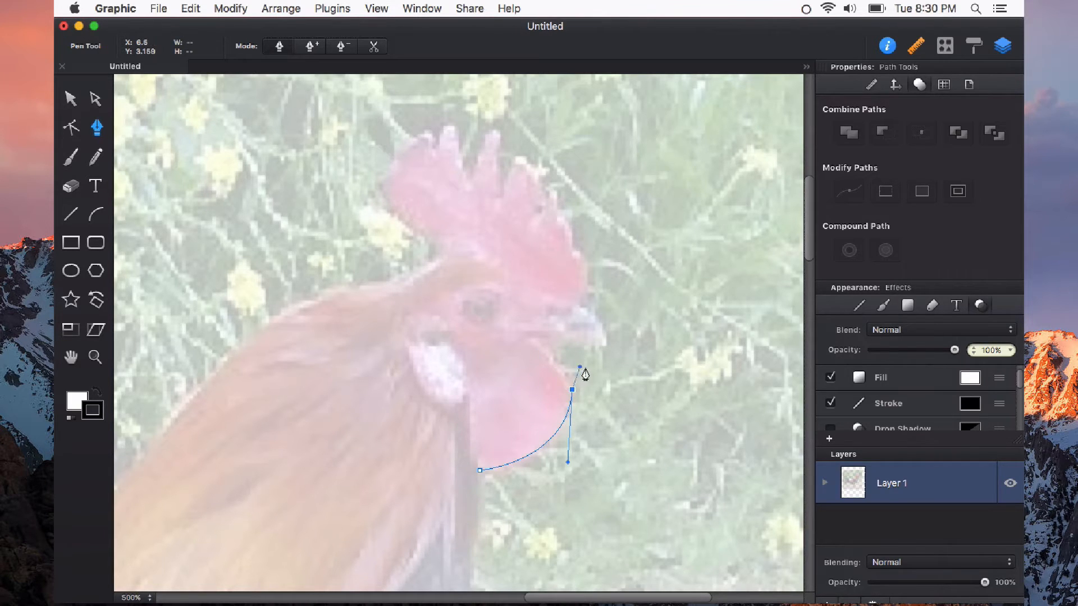
mouse_move(550, 368)
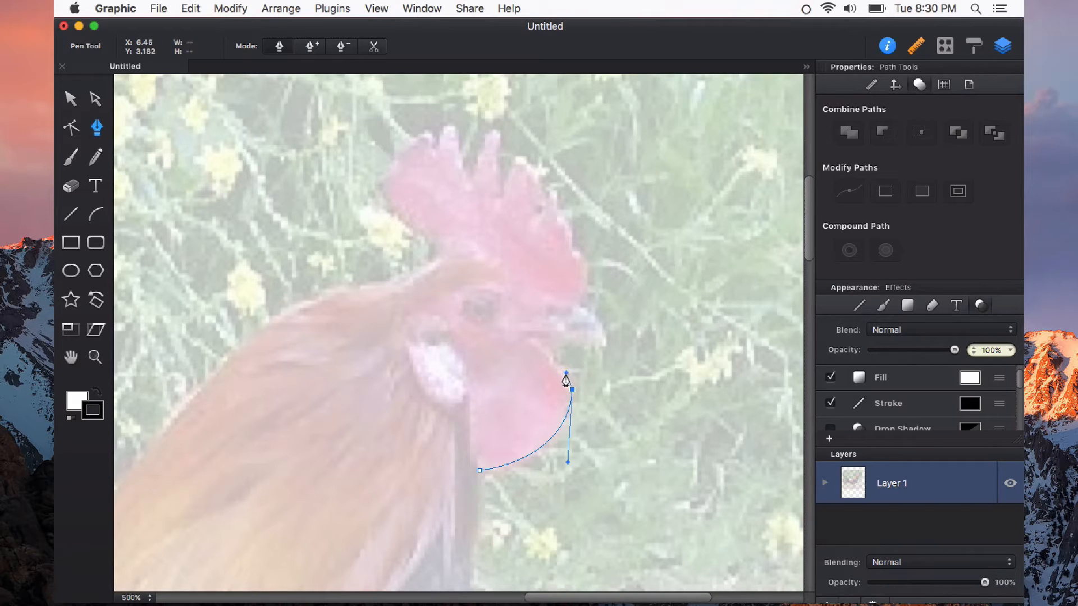
click(564, 378)
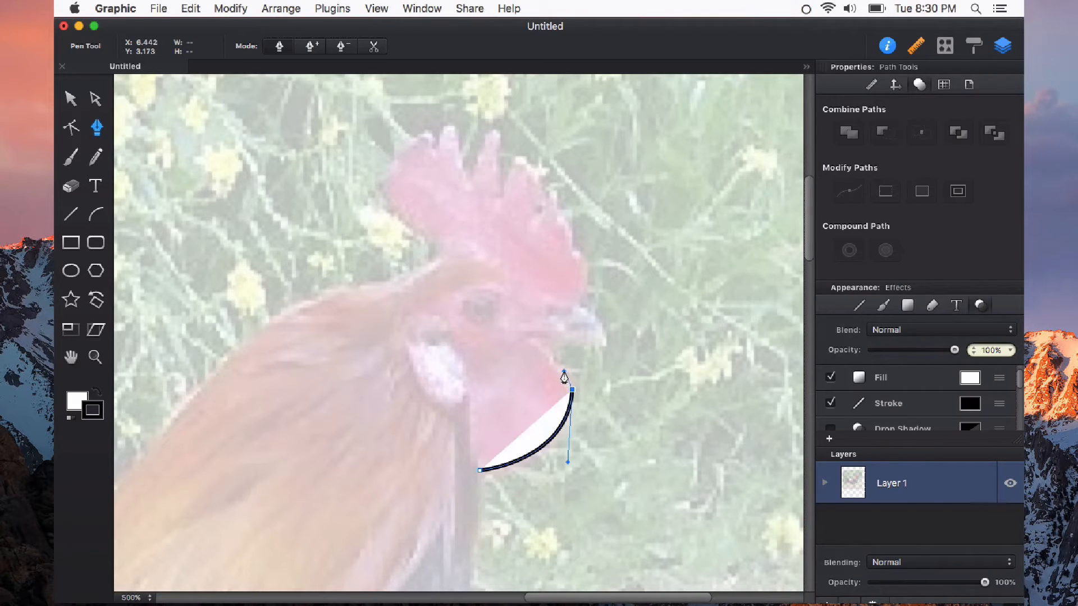
mouse_move(541, 349)
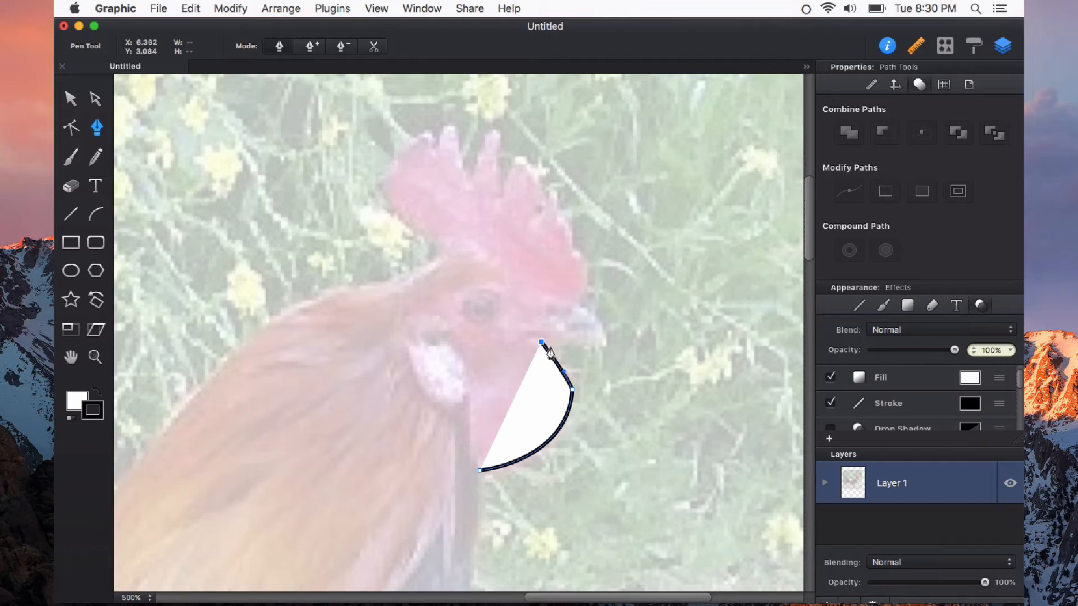
mouse_move(604, 354)
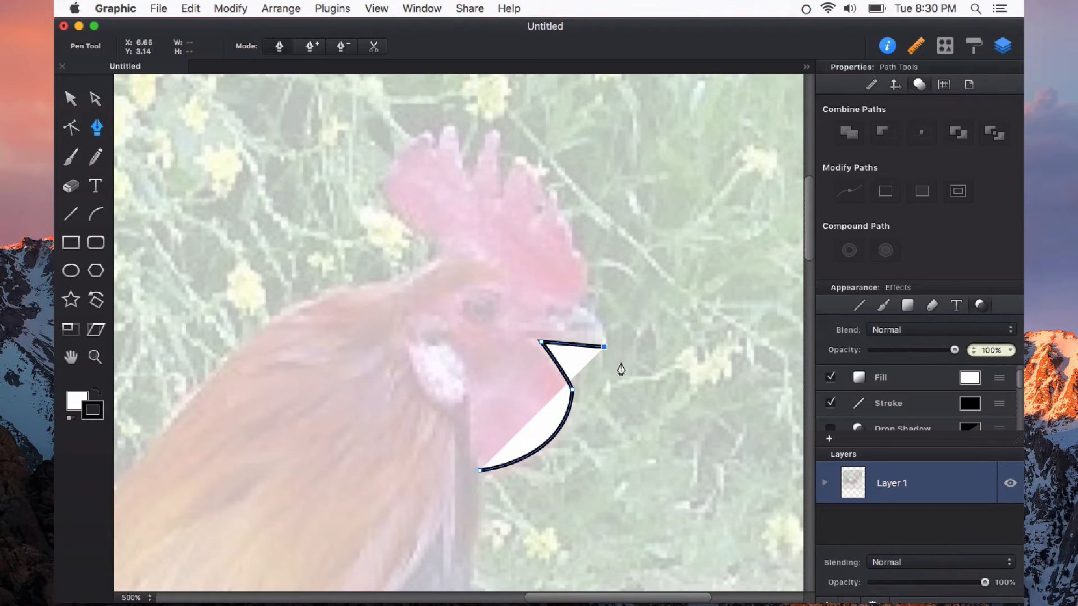
mouse_move(605, 382)
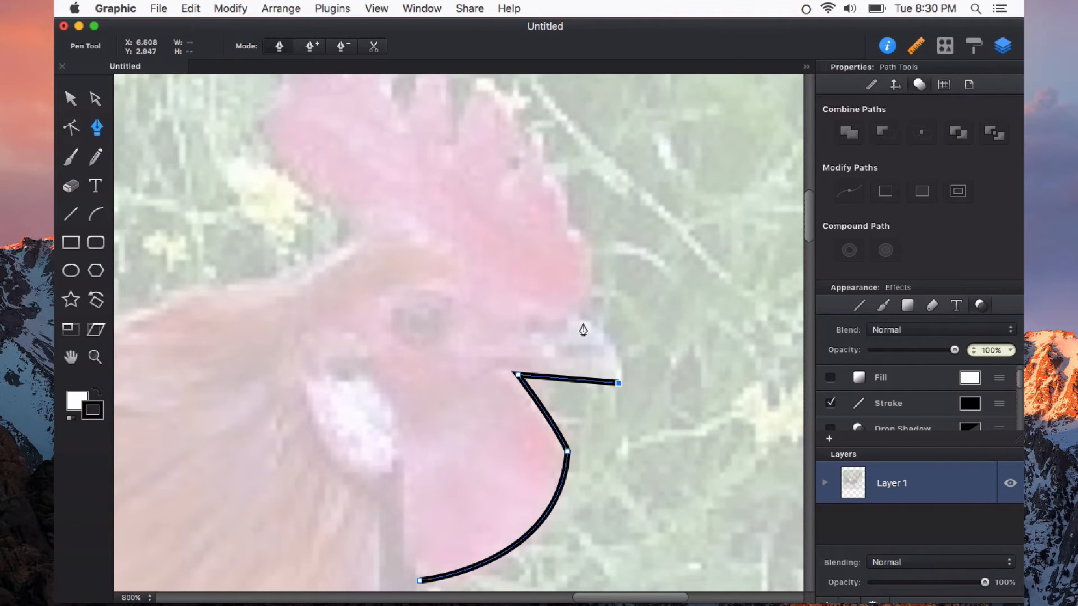
mouse_move(587, 321)
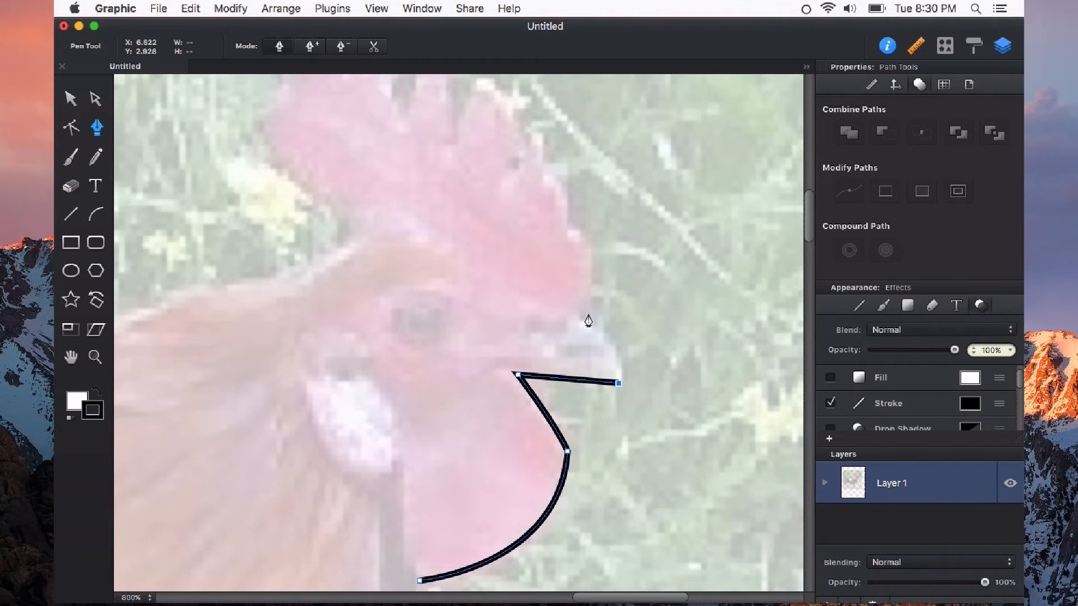
mouse_move(585, 323)
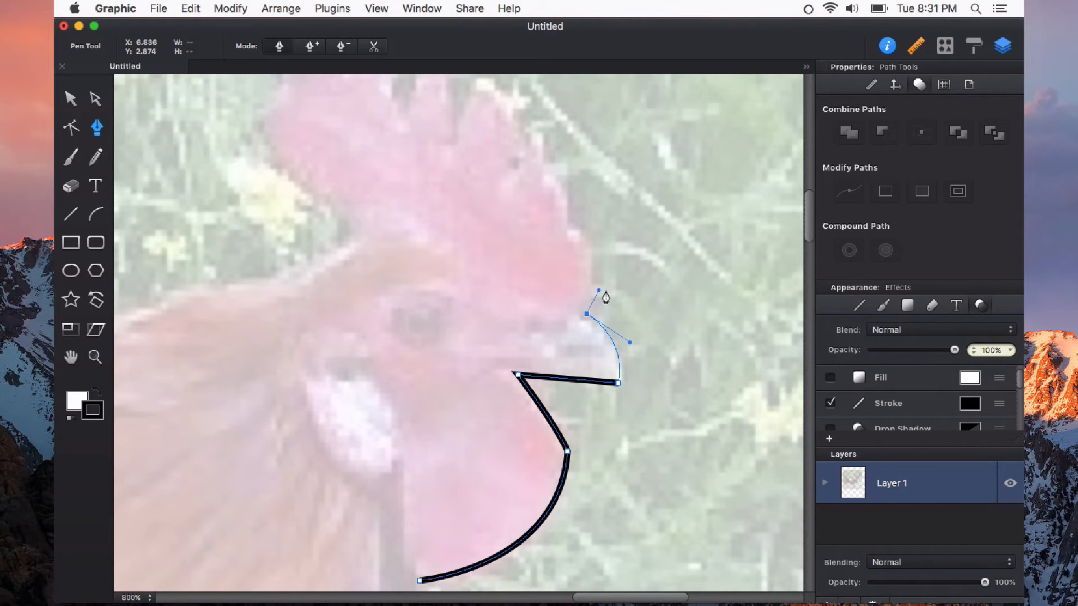
mouse_move(592, 298)
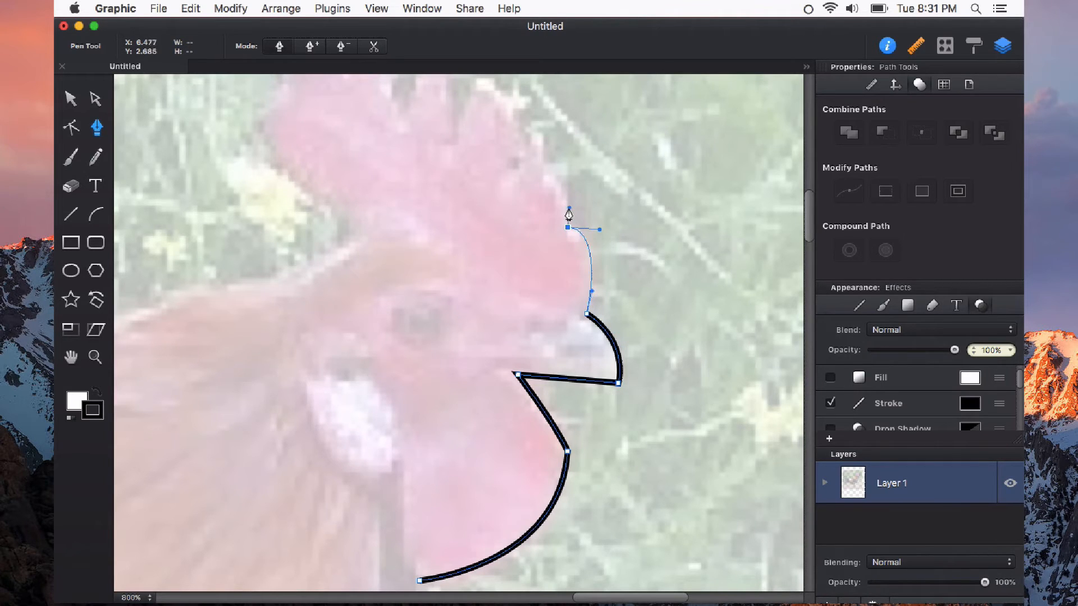
Continue the unfilled outline with an anchor along the comb.
click(543, 137)
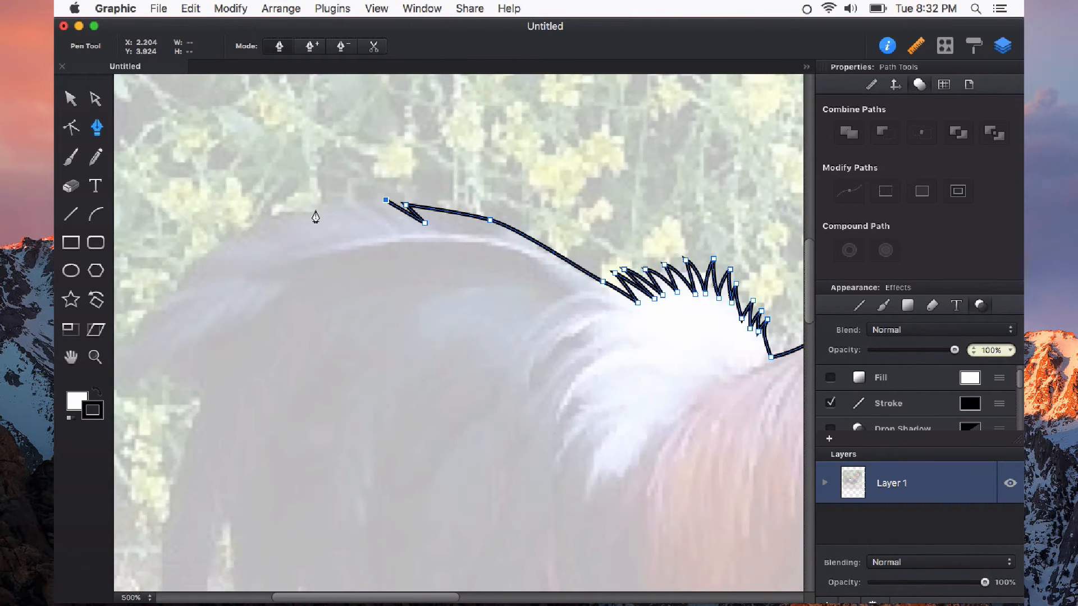
Add another anchor along the rooster's back toward closing the outline.
click(231, 249)
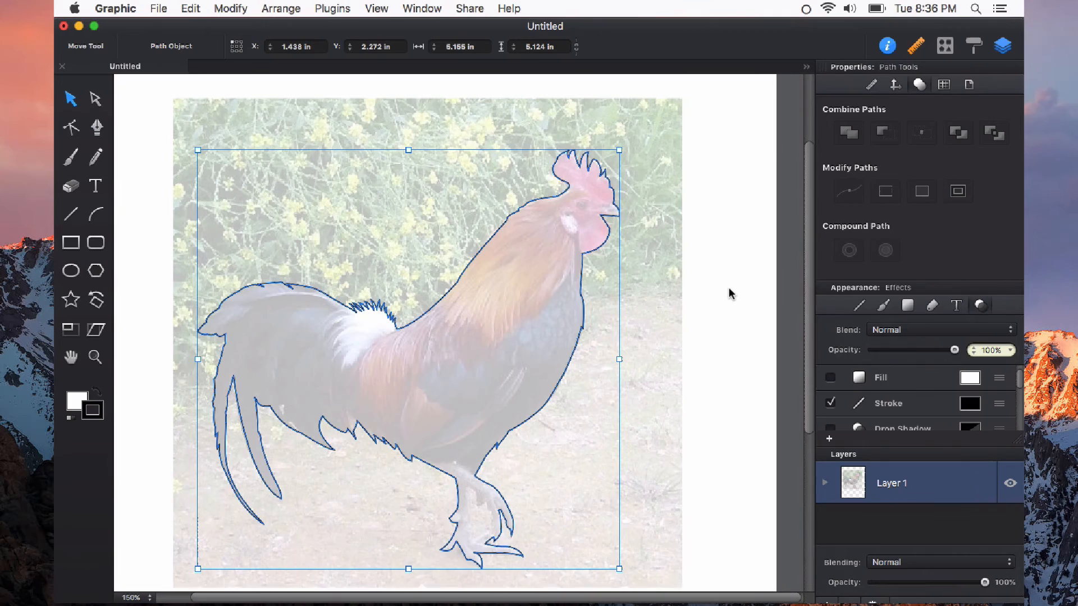
mouse_move(607, 453)
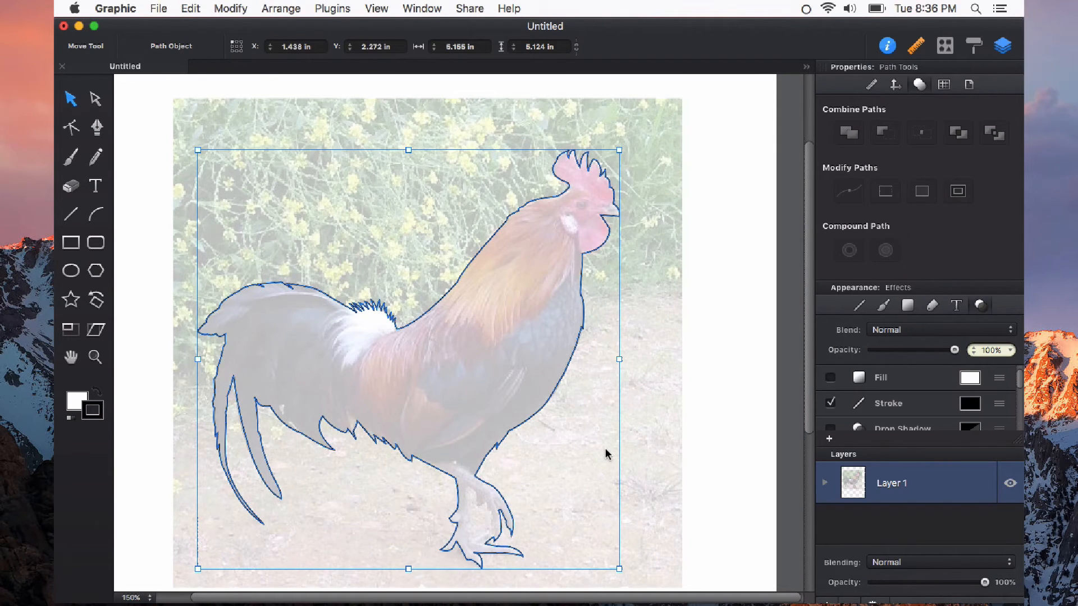
Turn the closed outline's fill back on and select the black silhouette.
click(830, 377)
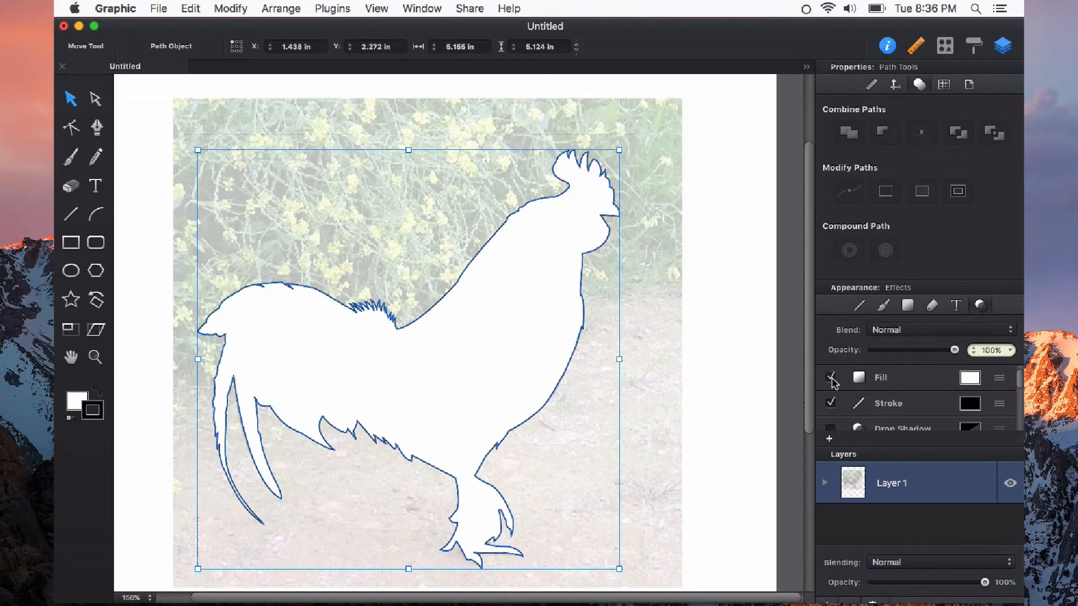
click(830, 377)
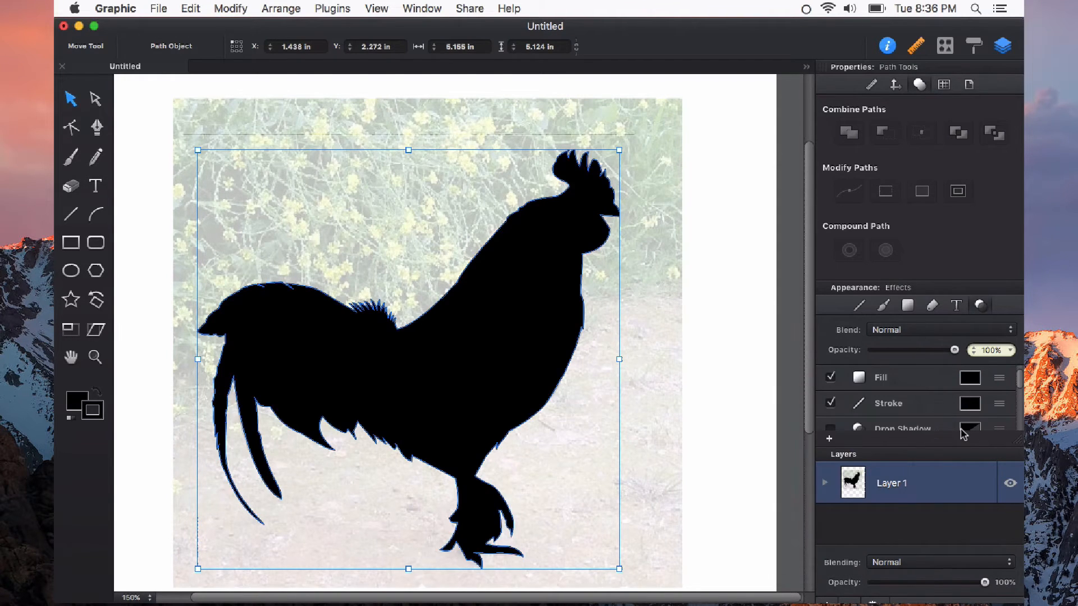
mouse_move(784, 420)
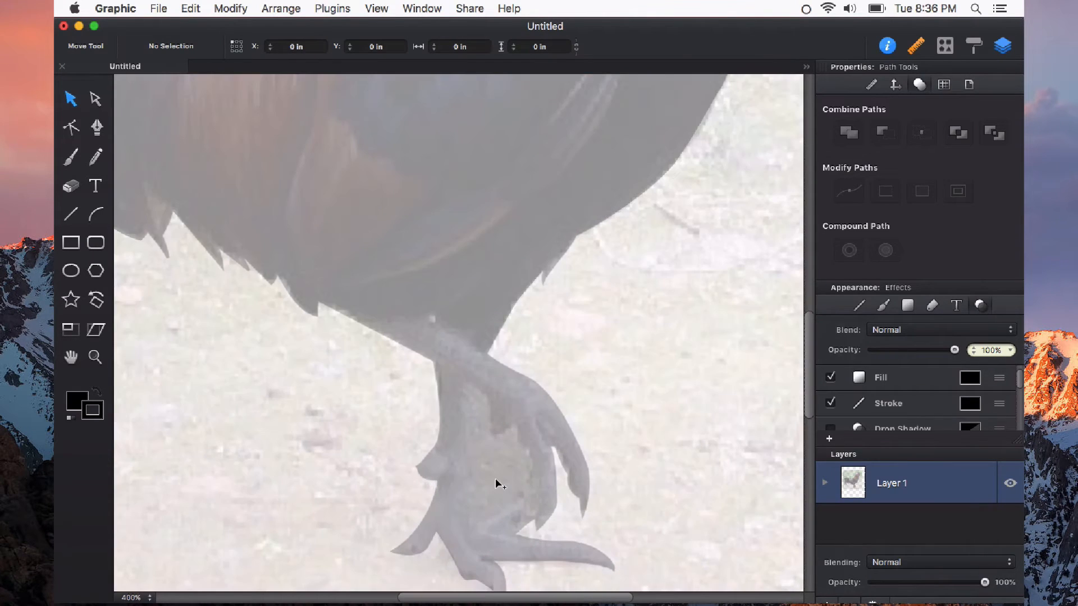
mouse_move(466, 451)
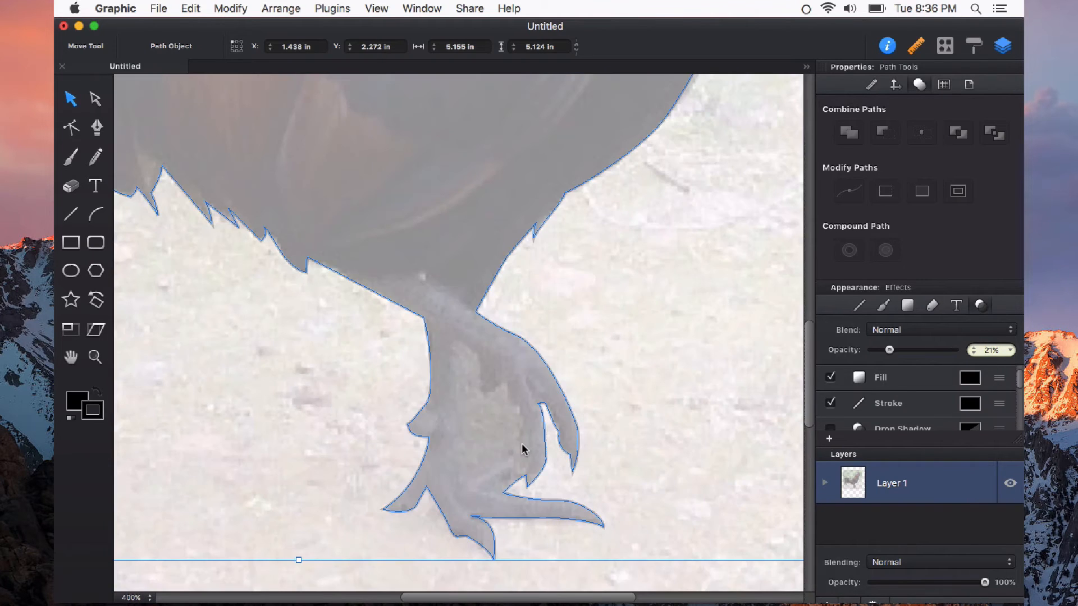
mouse_move(510, 447)
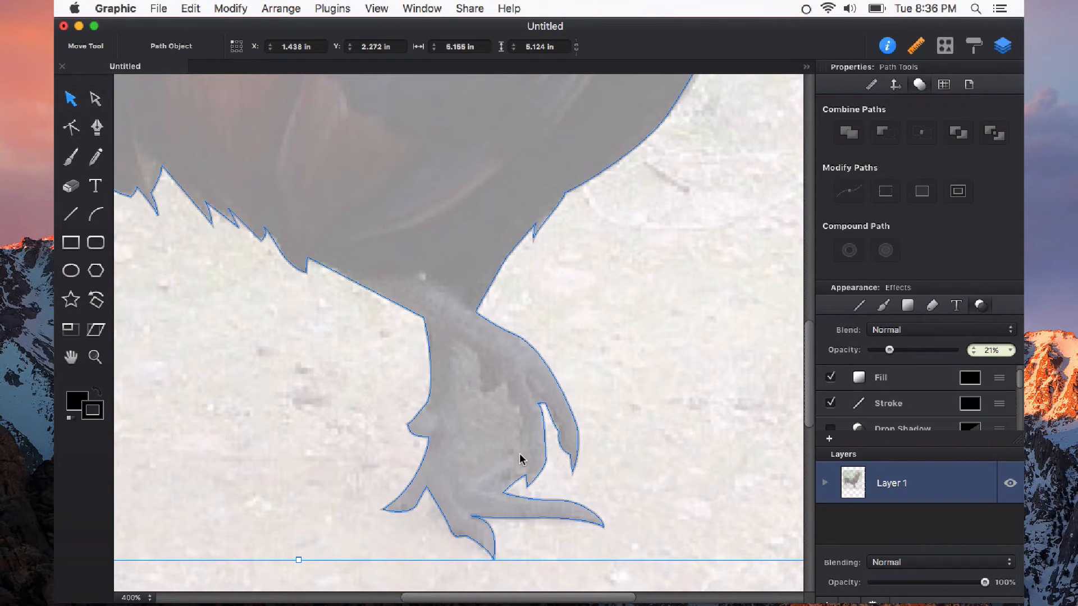
Trace the toe gap as an unfilled shape and select it with the silhouette.
click(95, 127)
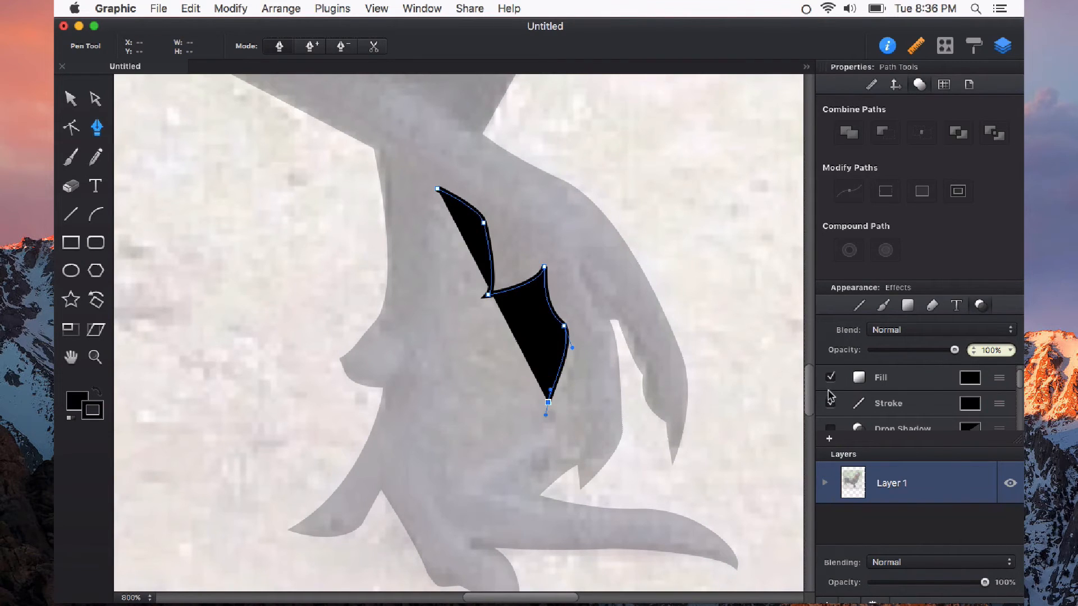
click(830, 377)
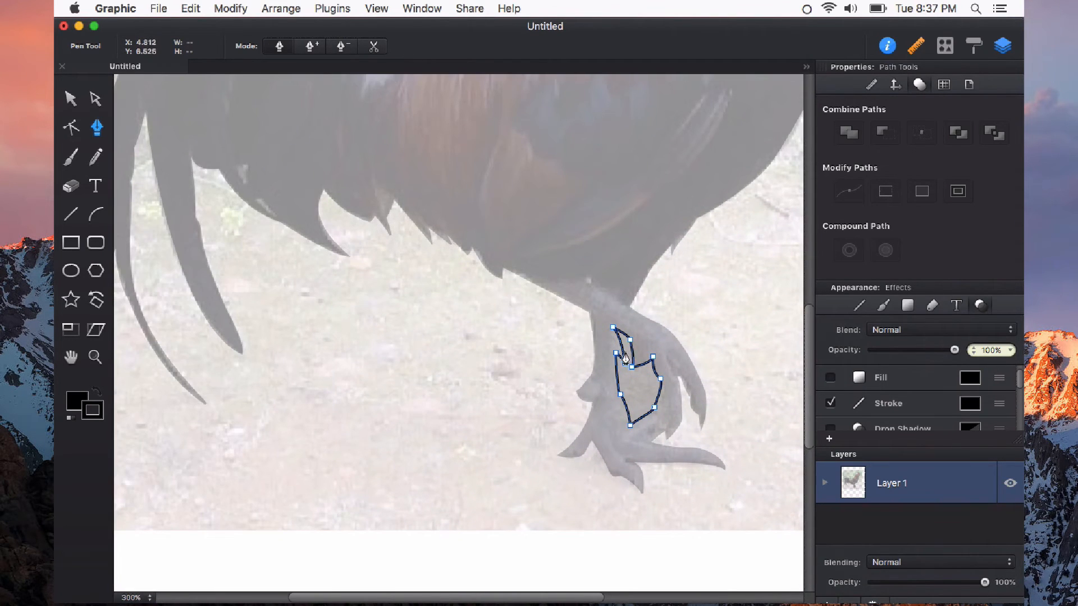
click(70, 99)
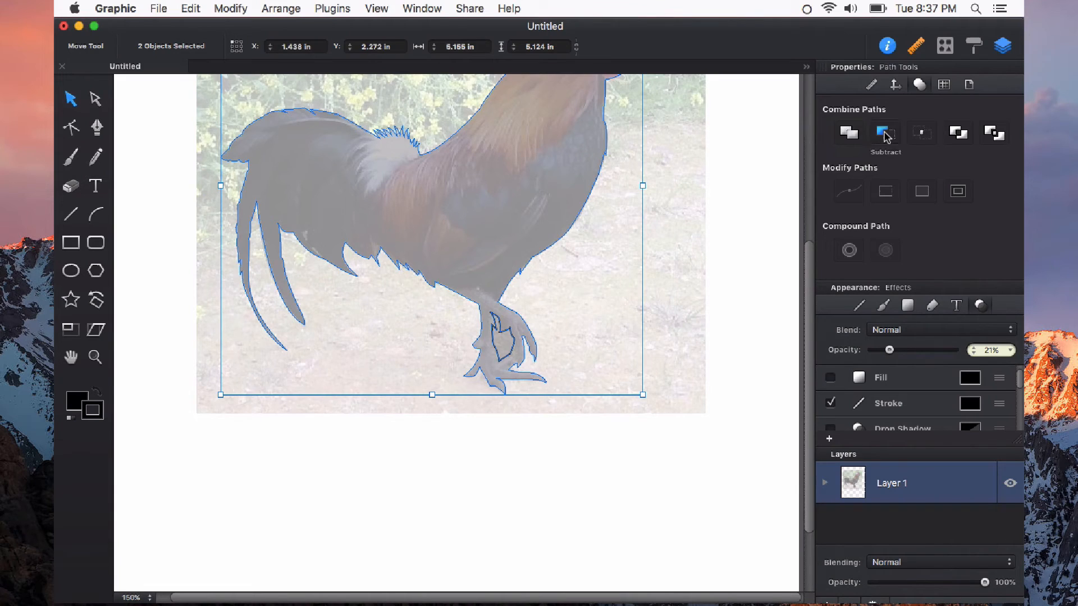
Subtract the toe-gap shape from the rooster silhouette.
click(886, 132)
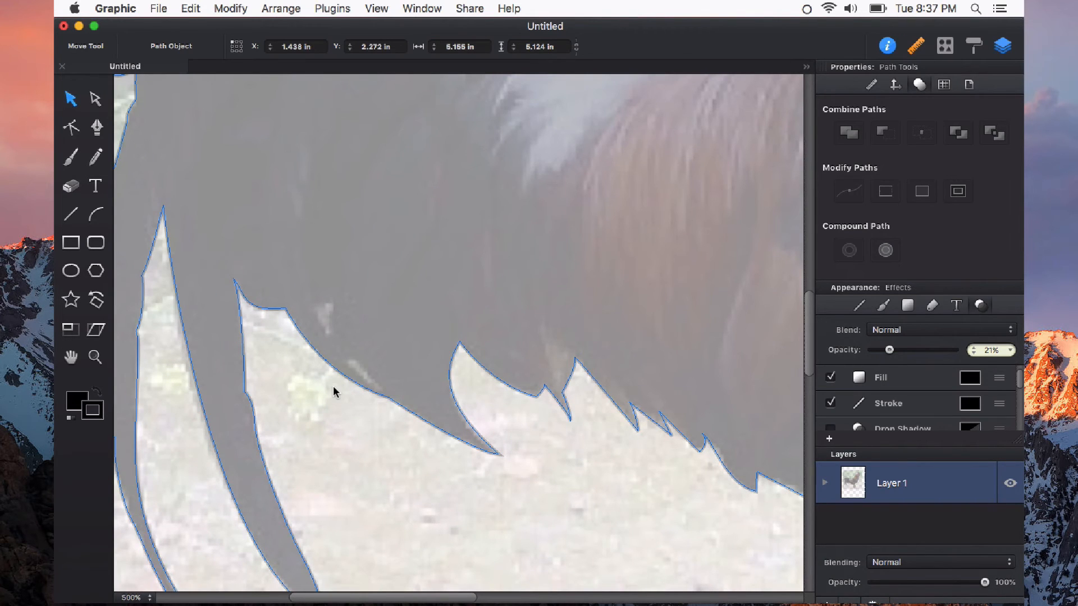
Draw a small gap shape near the tail feathers and subtract it from the silhouette.
click(70, 127)
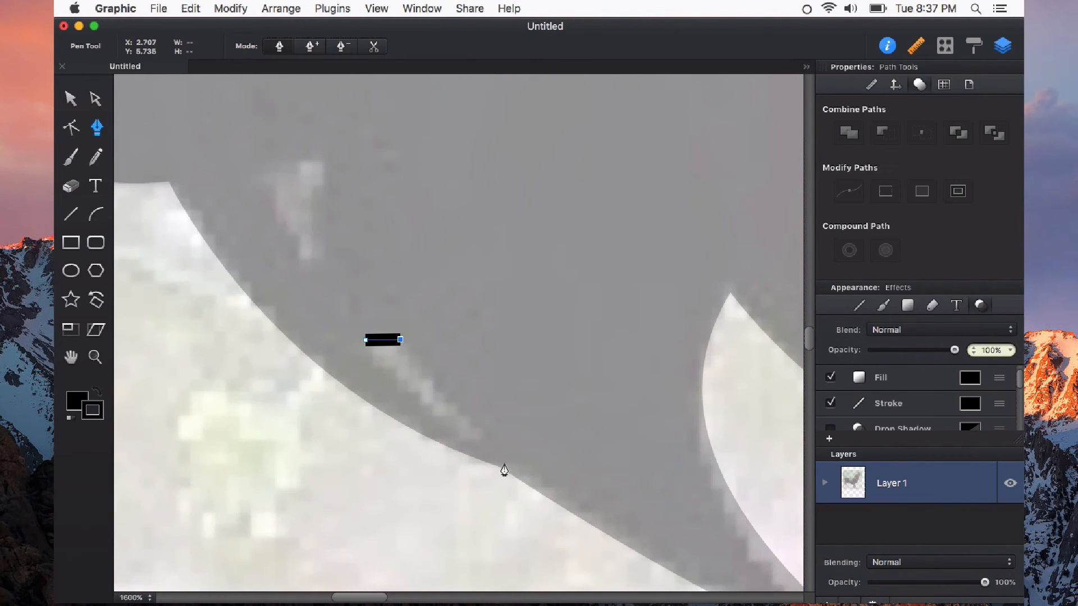
click(498, 450)
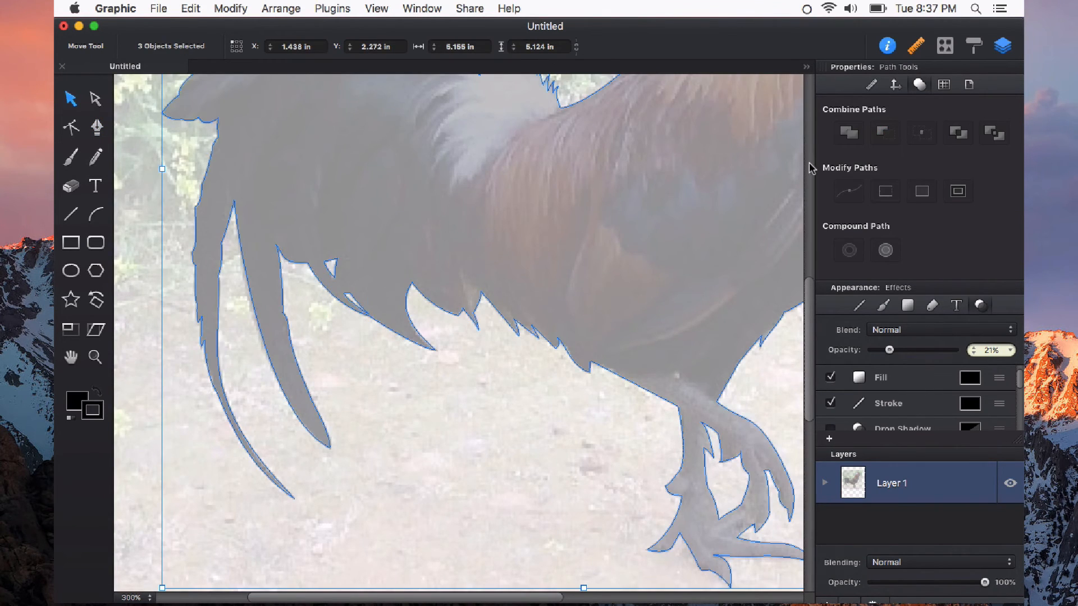
click(70, 126)
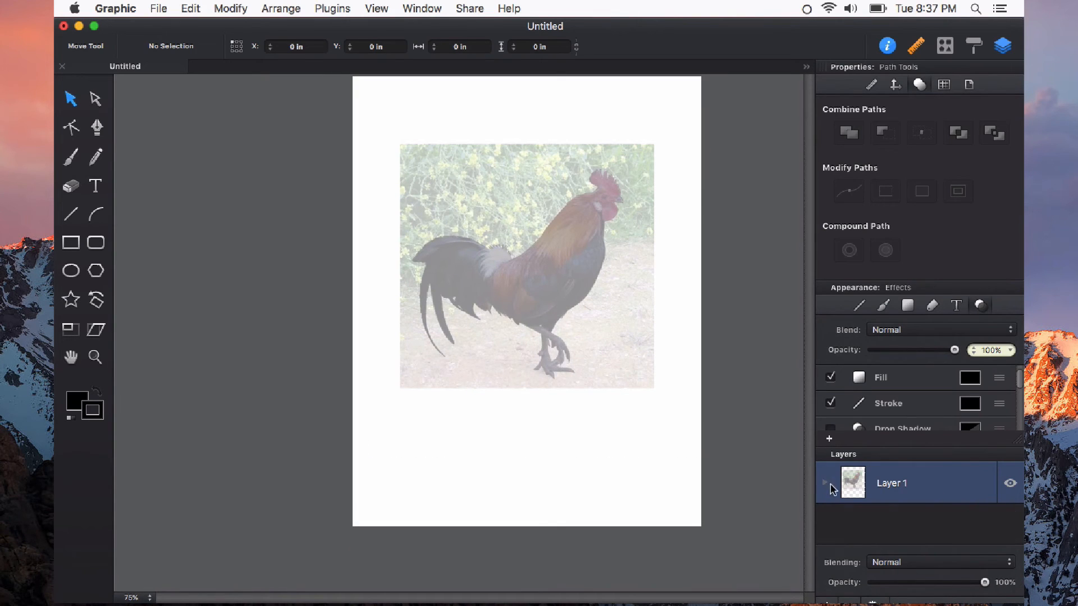
Hide the reference photo in Layer 1 and select the solid black silhouette shape.
click(825, 482)
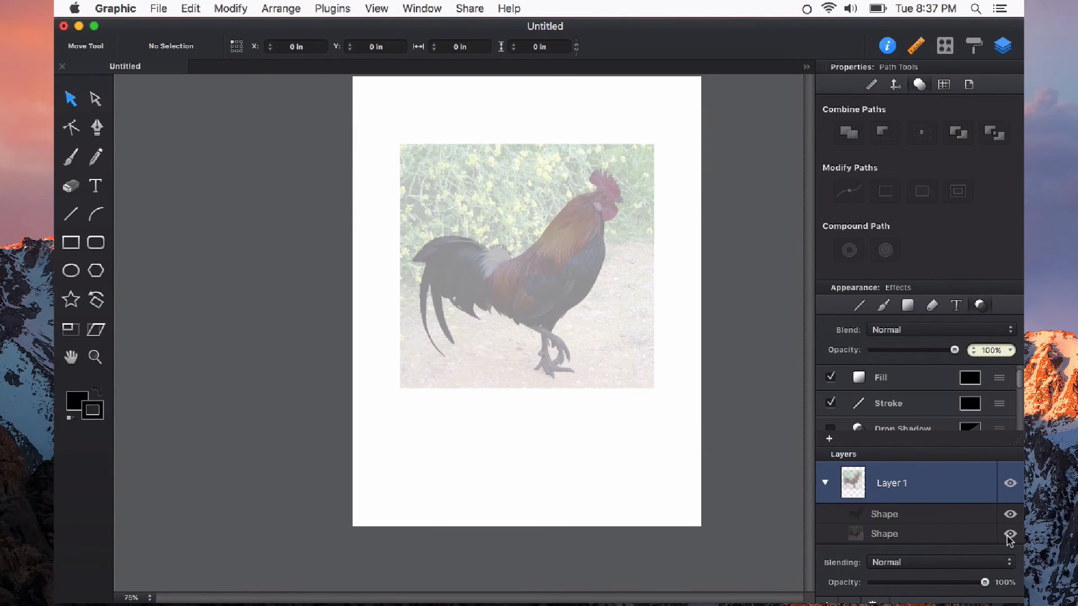
click(884, 513)
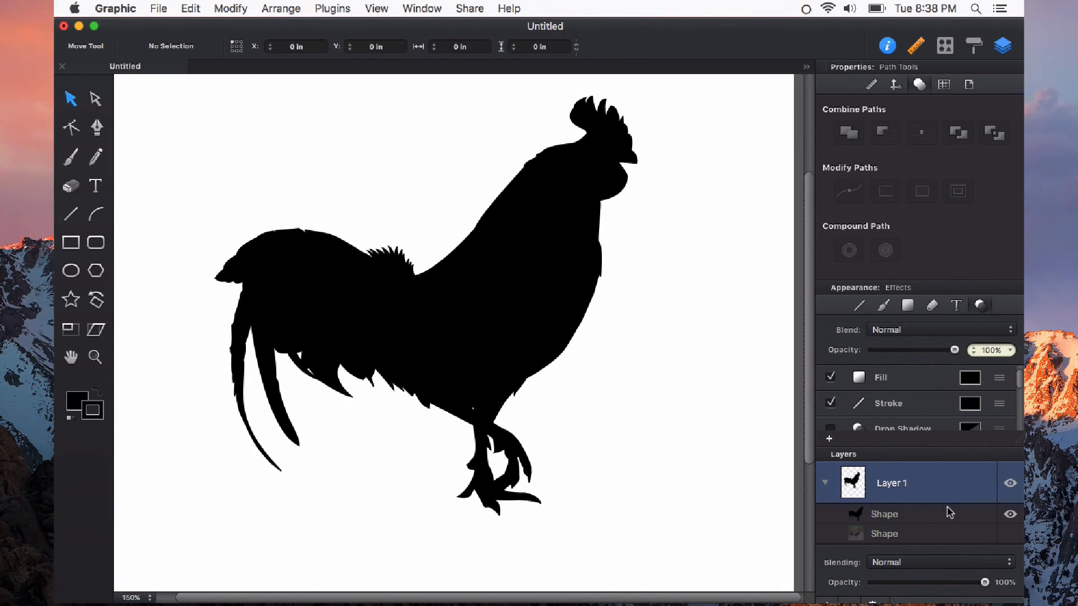
mouse_move(1014, 539)
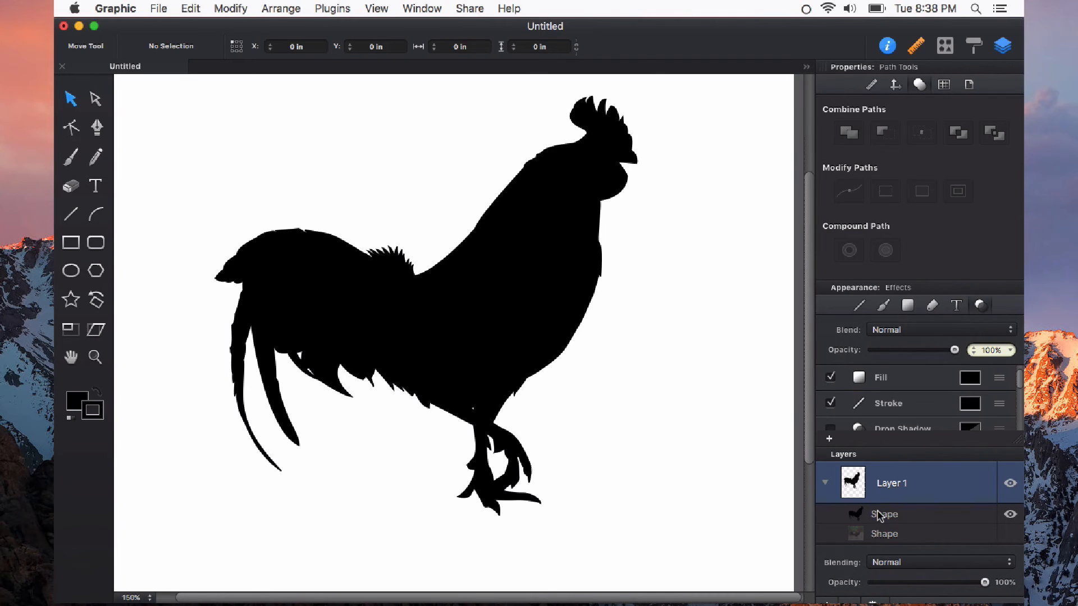
click(885, 513)
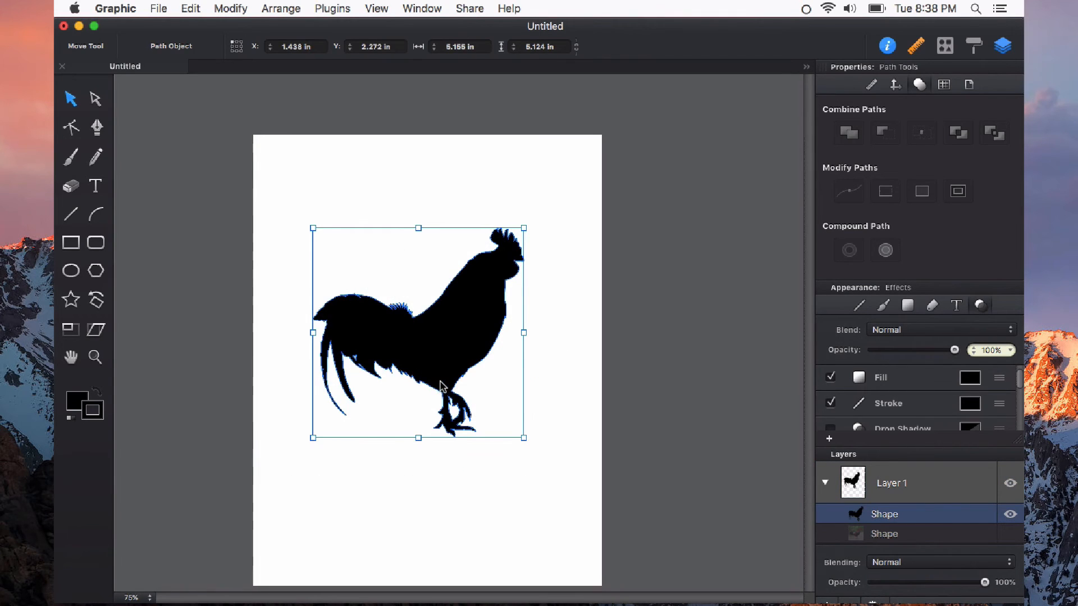
mouse_move(488, 386)
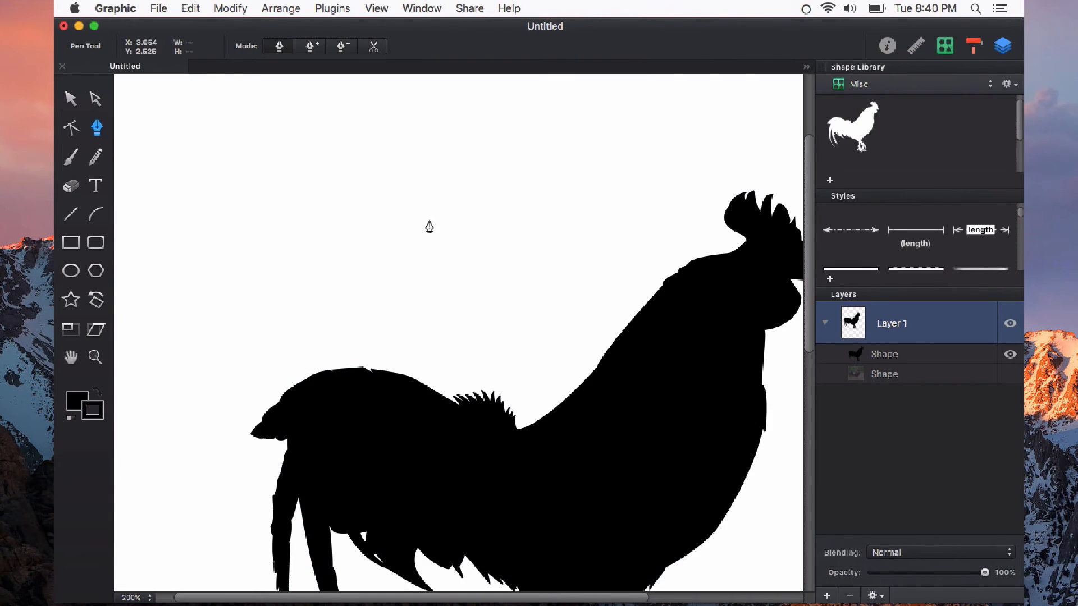
mouse_move(299, 257)
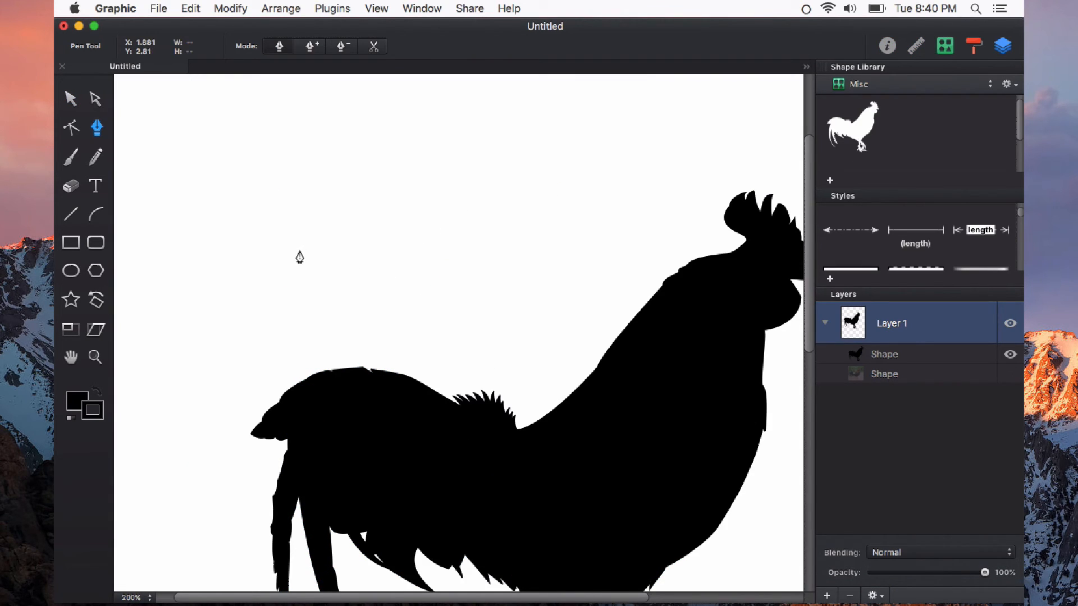
mouse_move(293, 260)
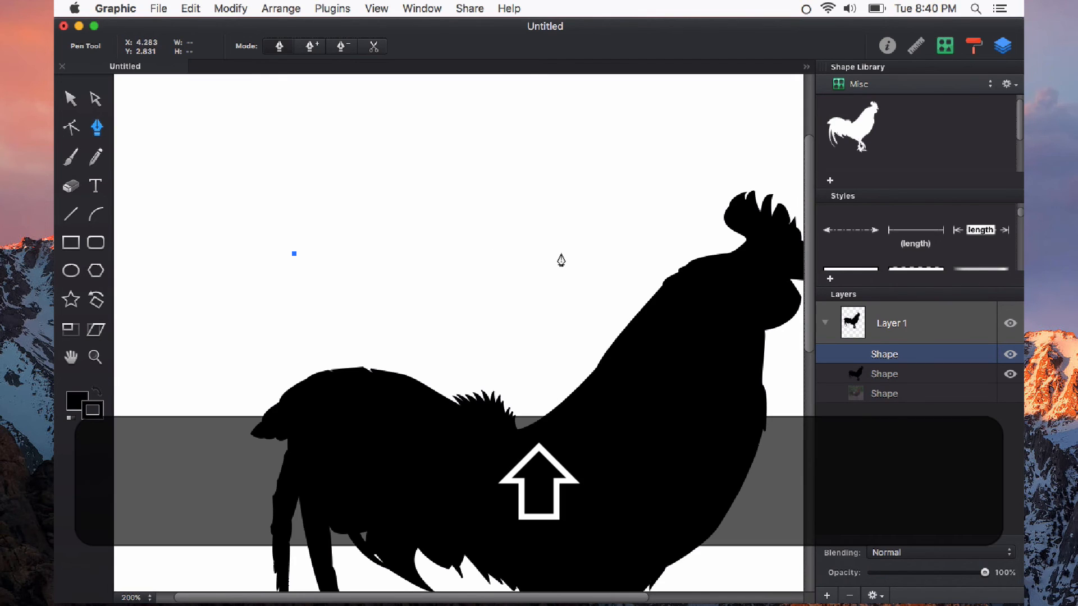
Add a point level with the first, then another straight above it.
click(561, 254)
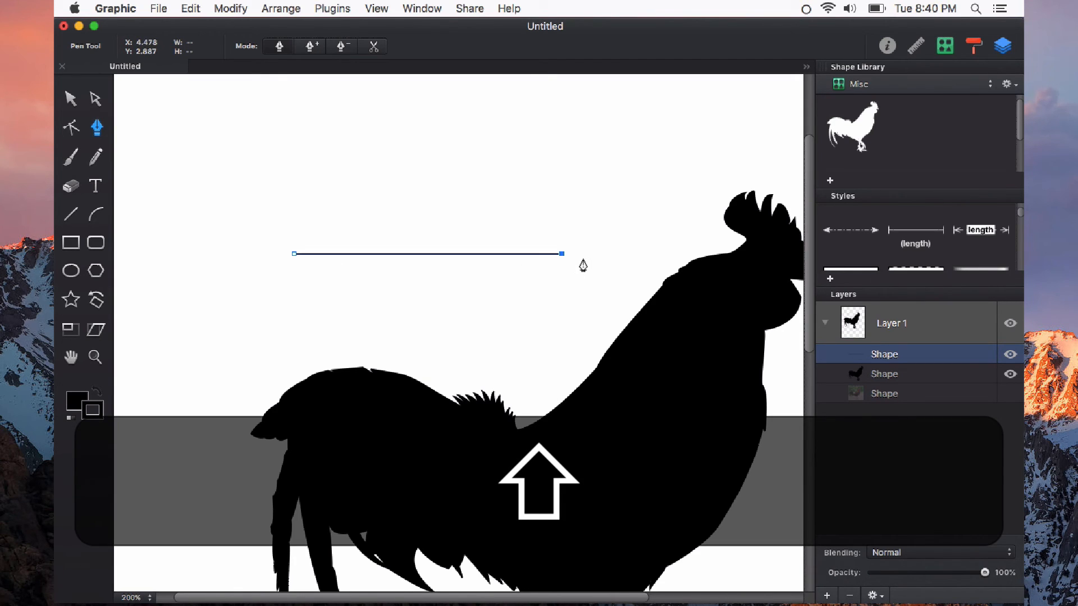
mouse_move(524, 245)
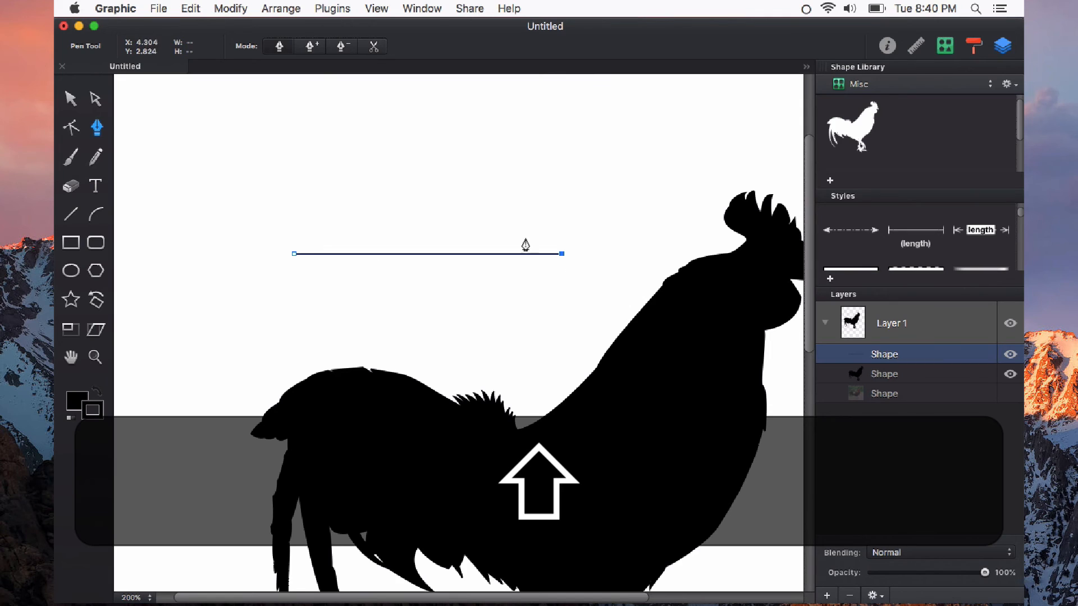
click(563, 176)
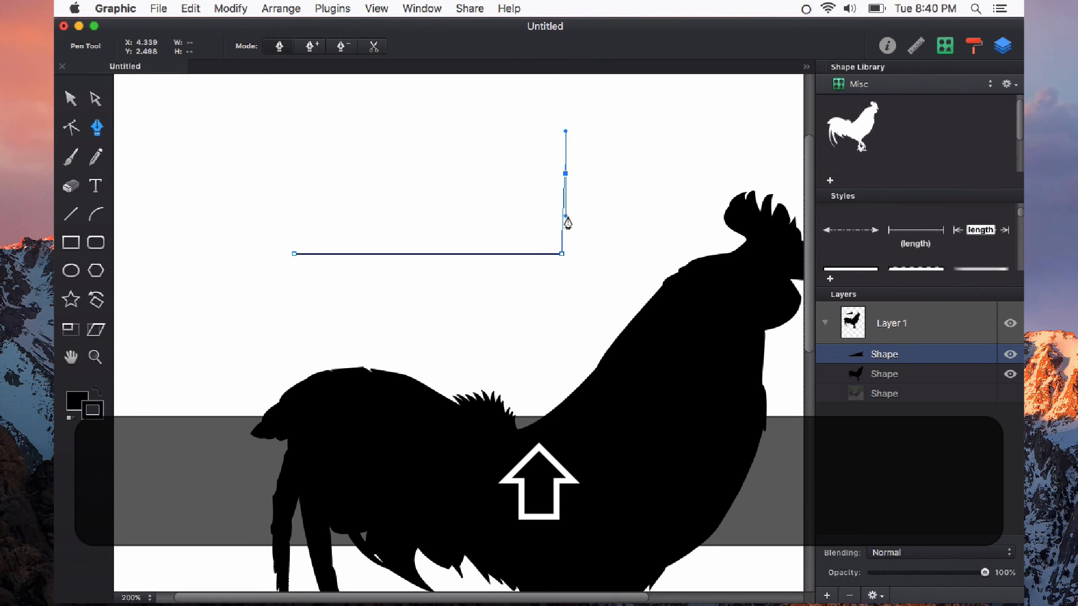
mouse_move(559, 145)
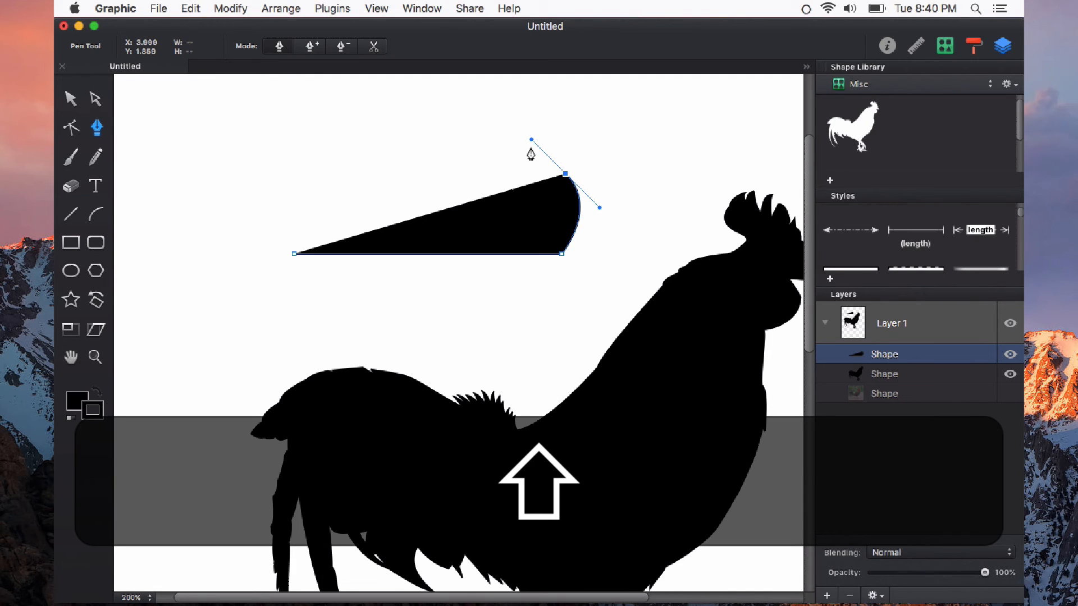
mouse_move(492, 178)
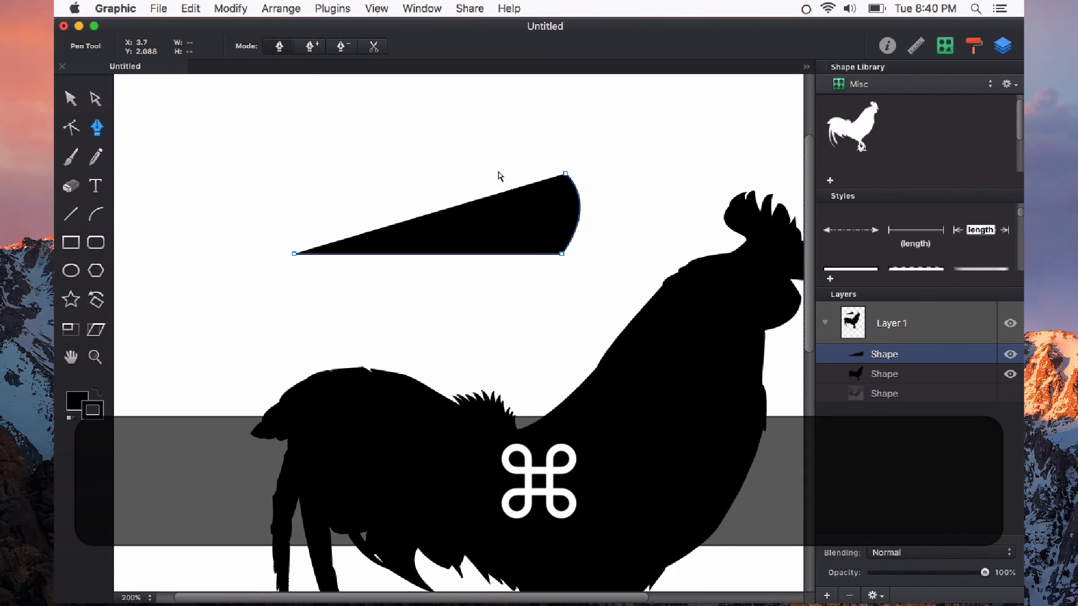
mouse_move(97, 109)
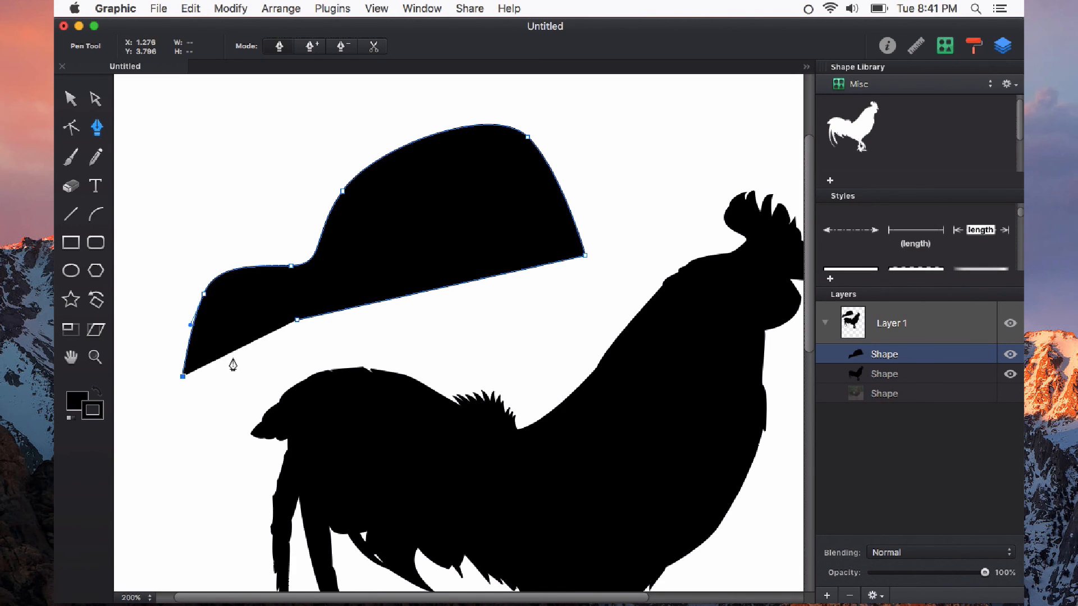
Hold Command to momentarily adjust the new path's points with the selection arrow.
key(cmd)
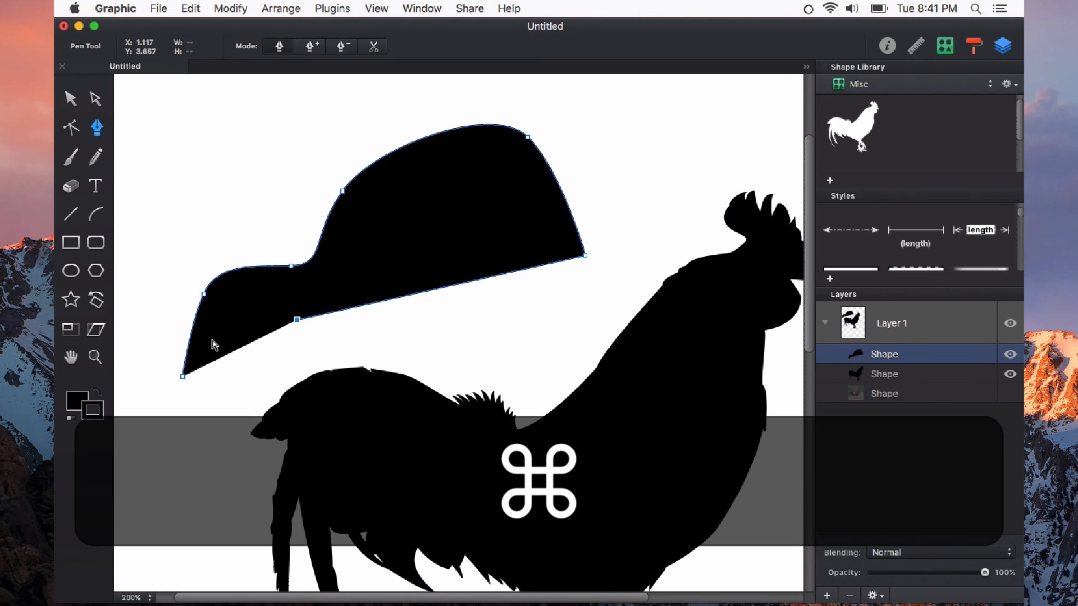